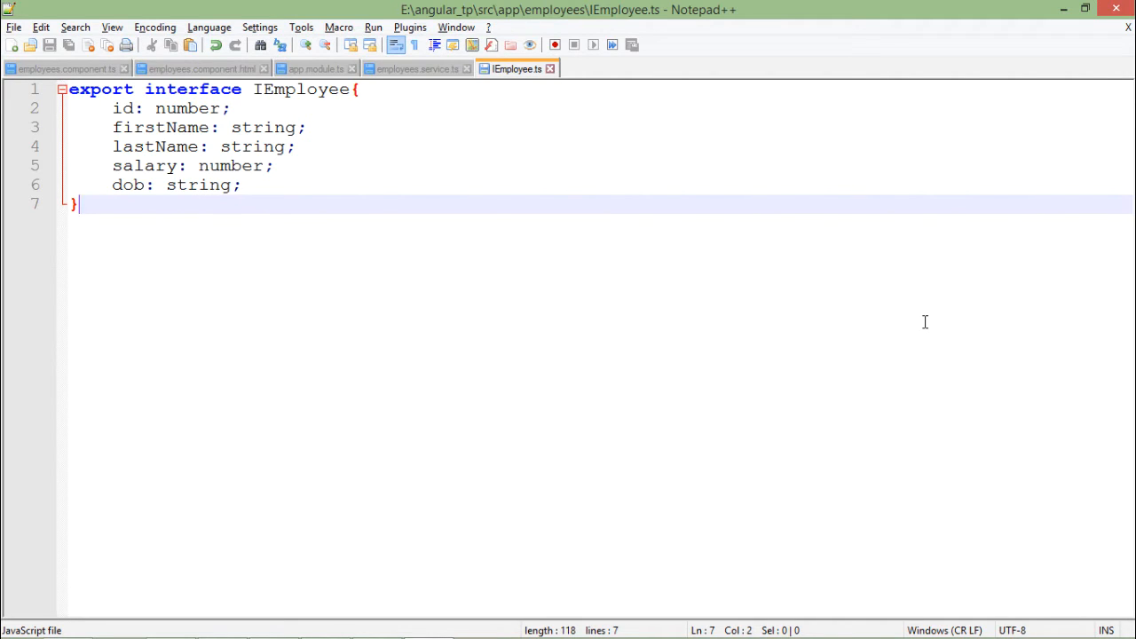
mouse_move(681, 321)
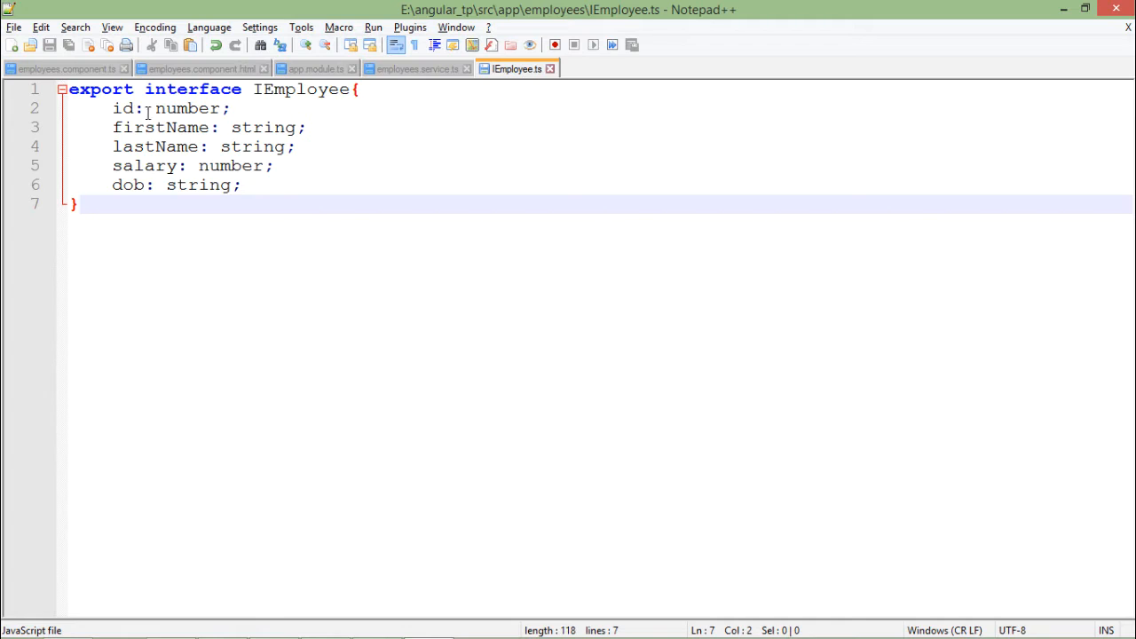
mouse_move(515, 75)
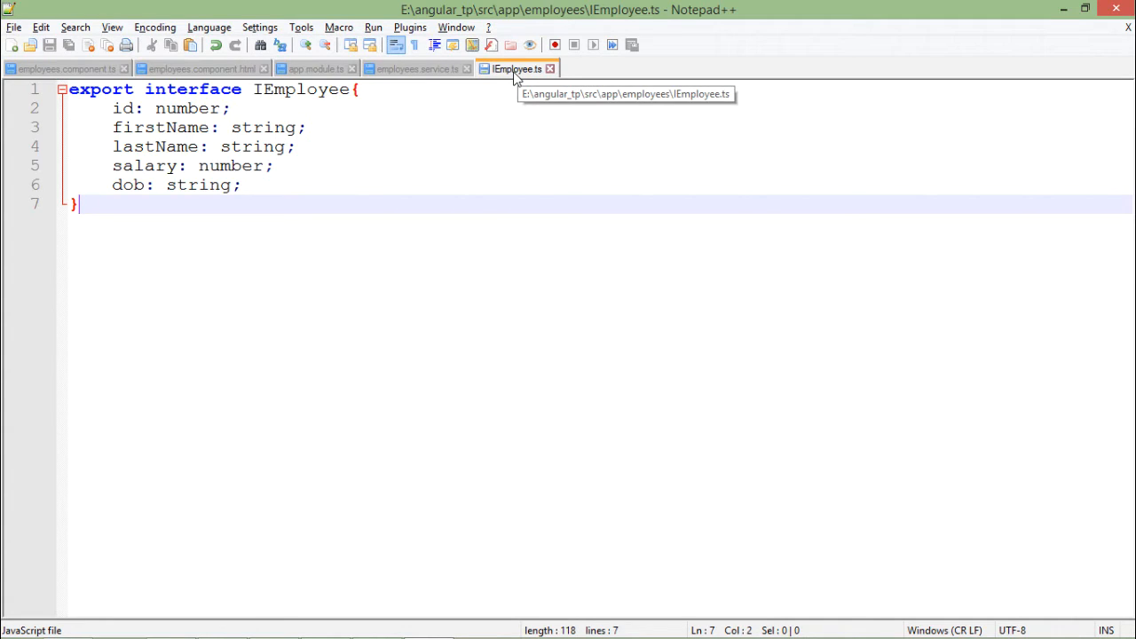
mouse_move(266, 108)
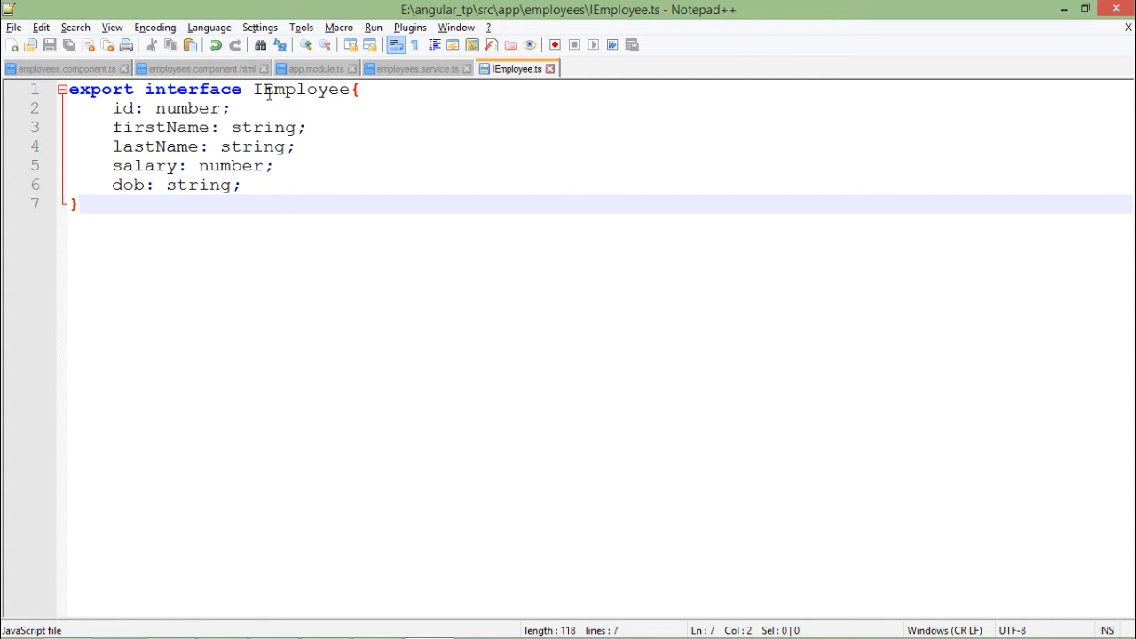
Step: Leave IEmployee.ts and bring up employees.service.ts
left_click(266, 89)
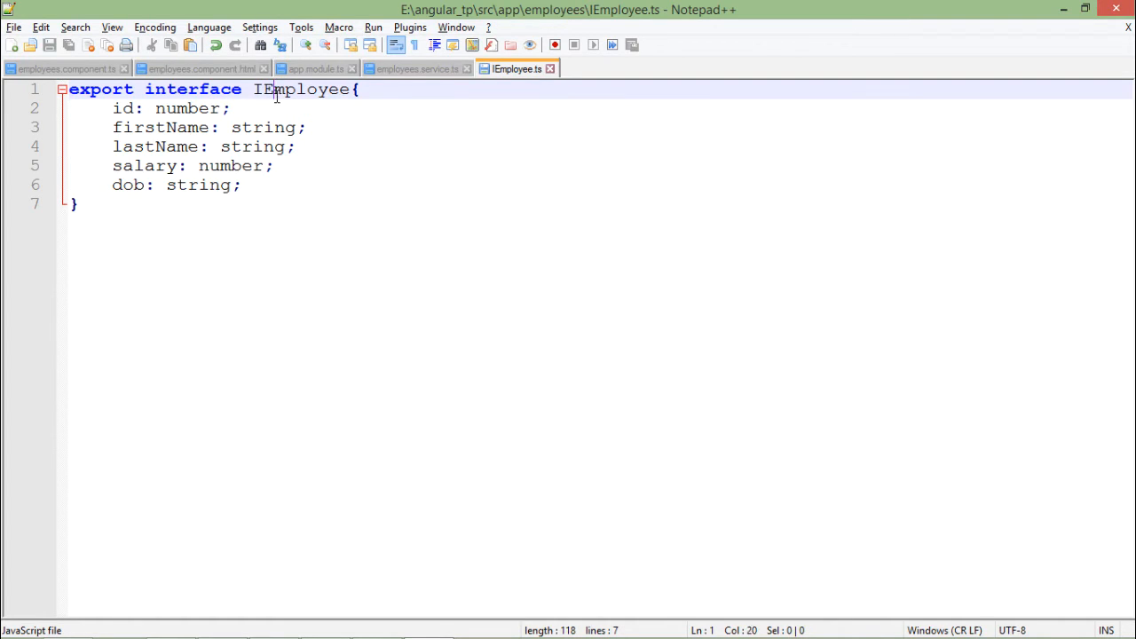
mouse_move(305, 101)
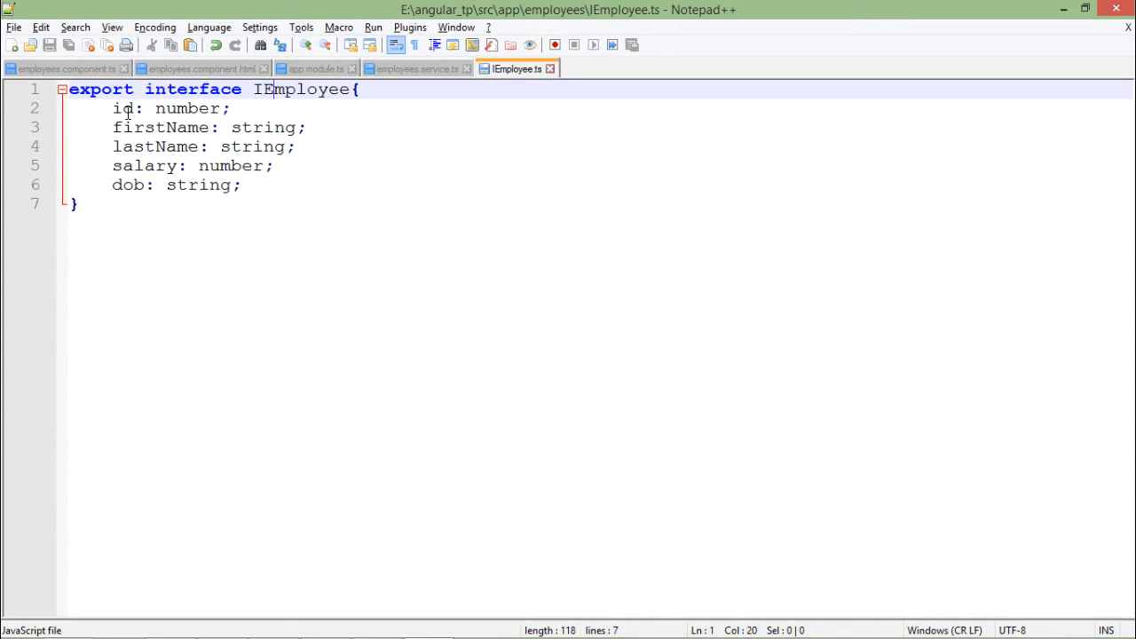
mouse_move(422, 68)
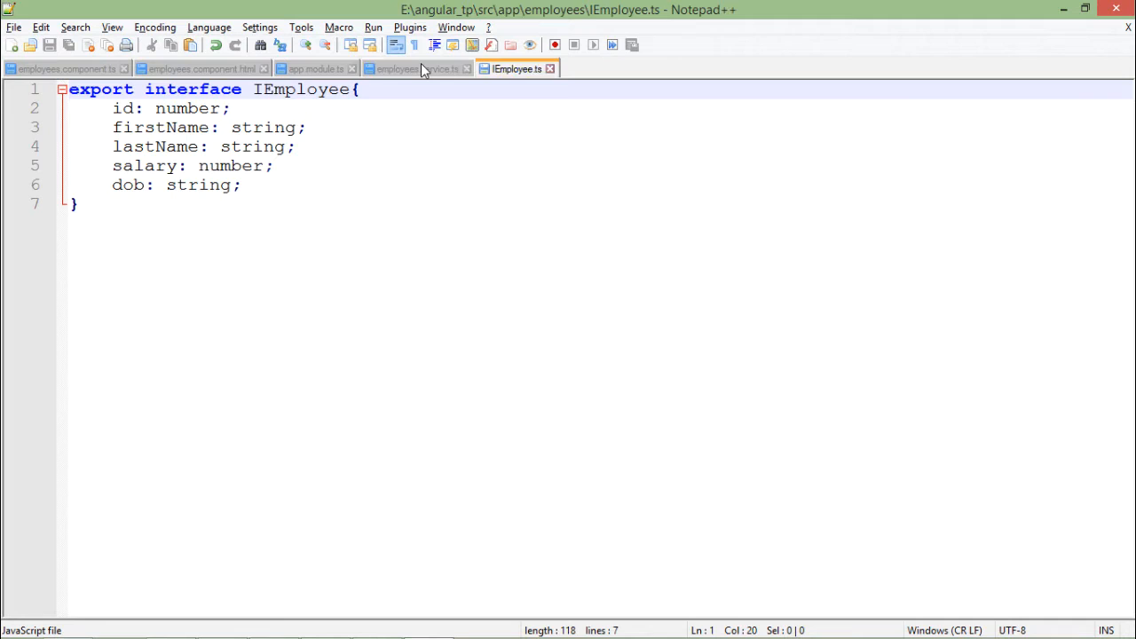
left_click(415, 68)
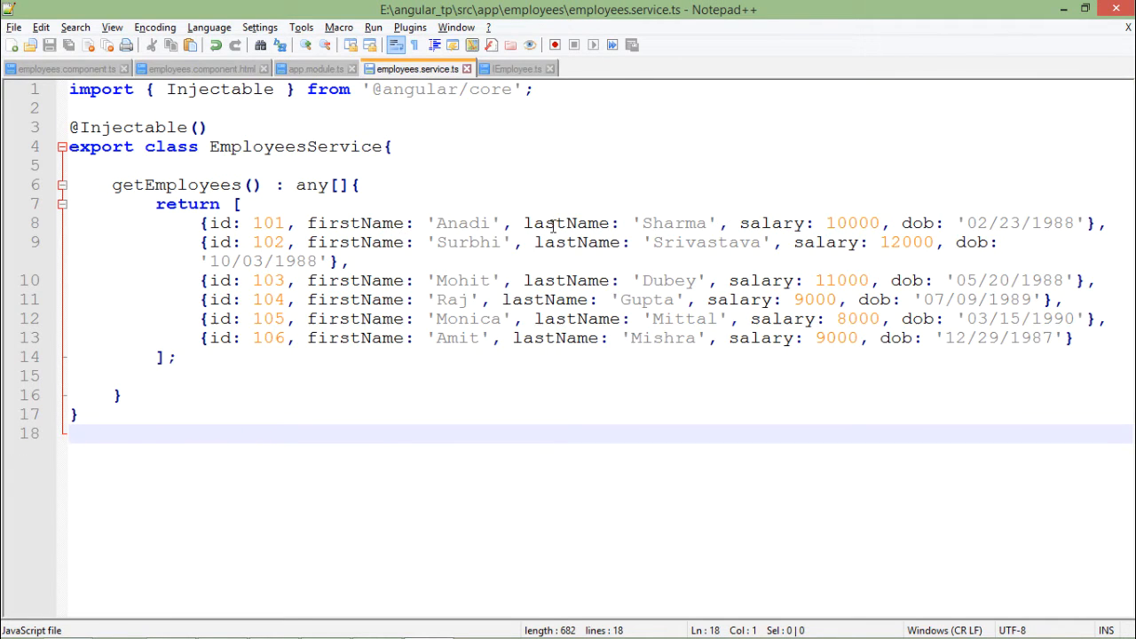
Step: Add the line import { IEmployee } from './IEmployee'; to employees.service.ts
left_click(517, 68)
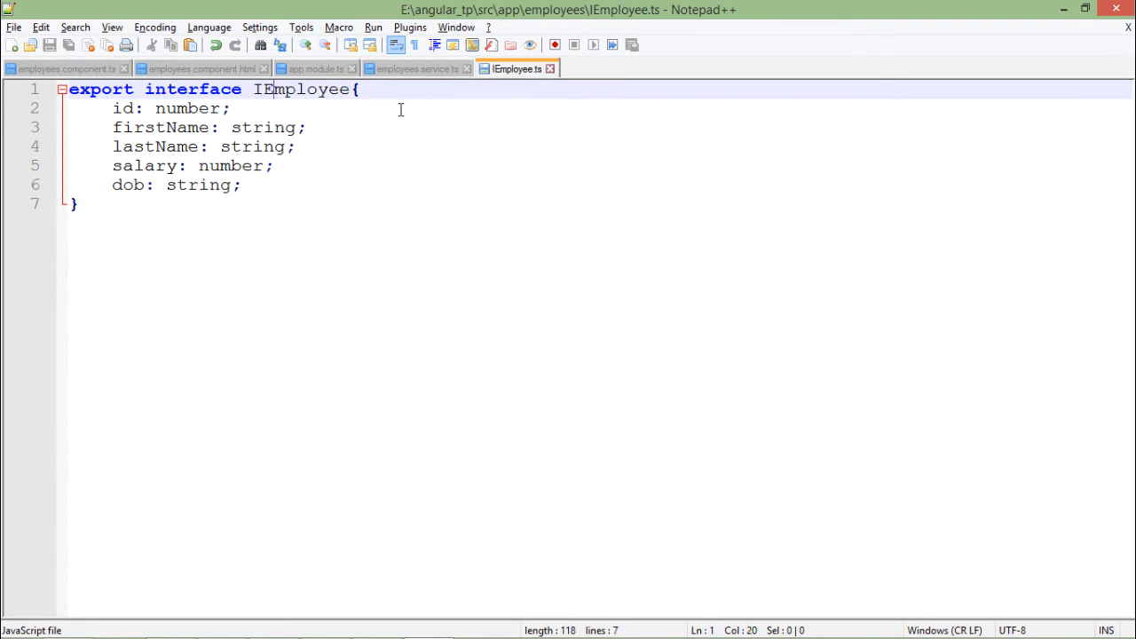
left_click(418, 67)
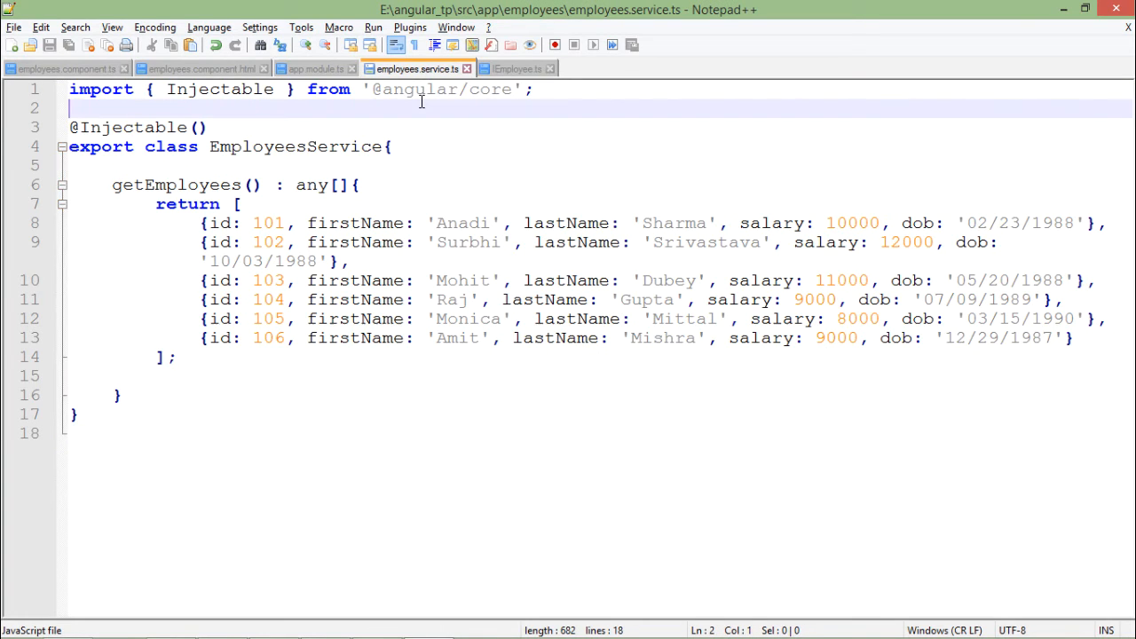
type("import {")
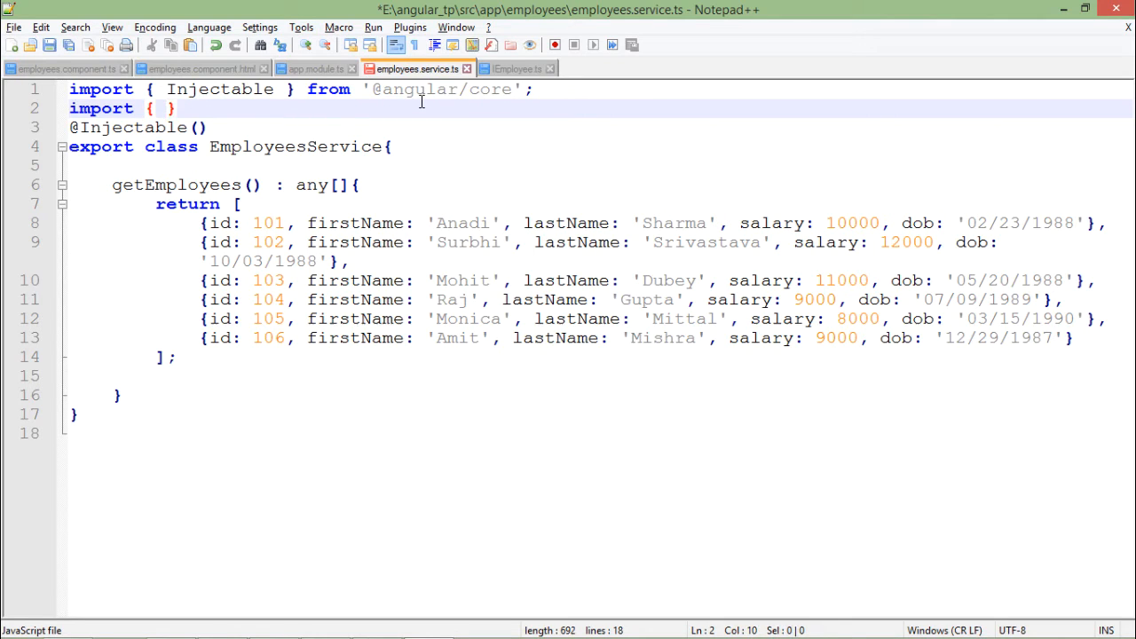
type("IEmplo")
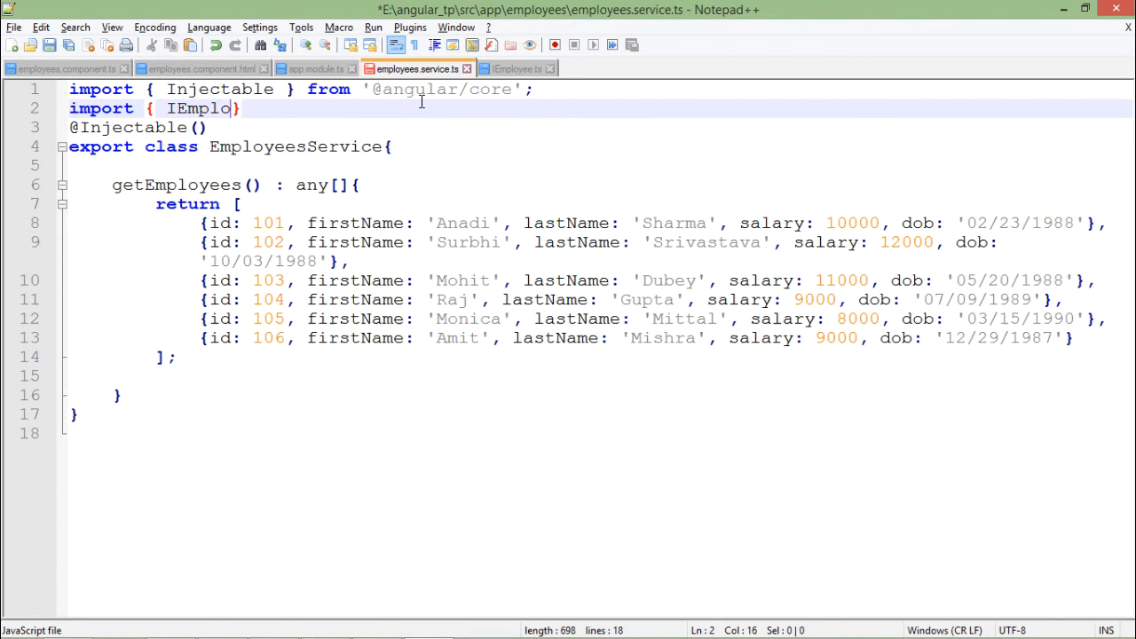
type("yee")
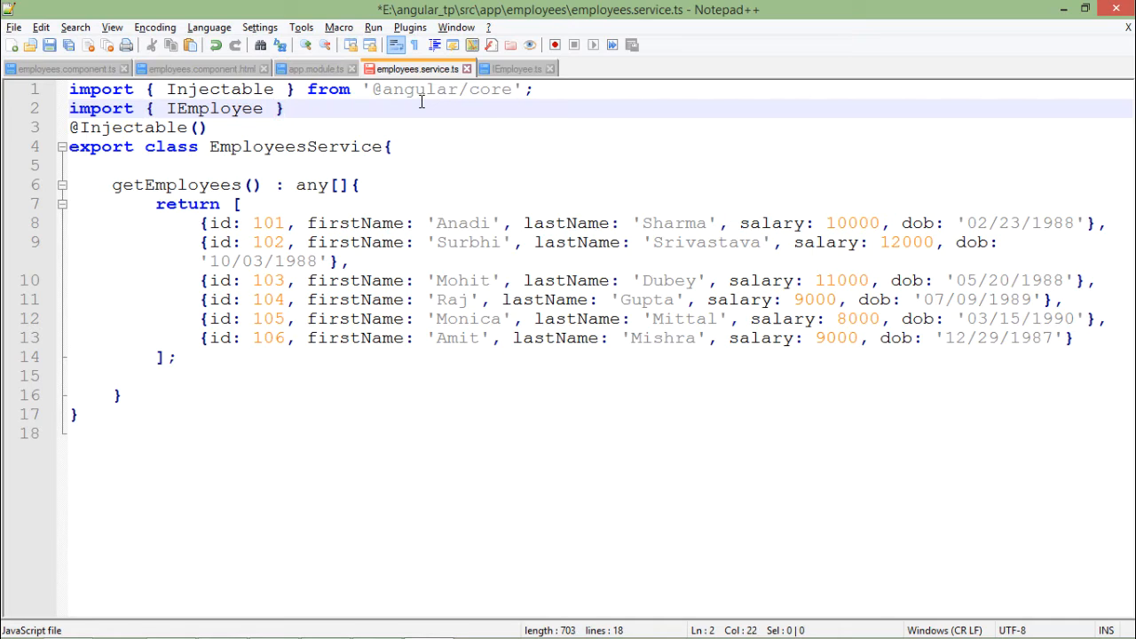
type("from '")
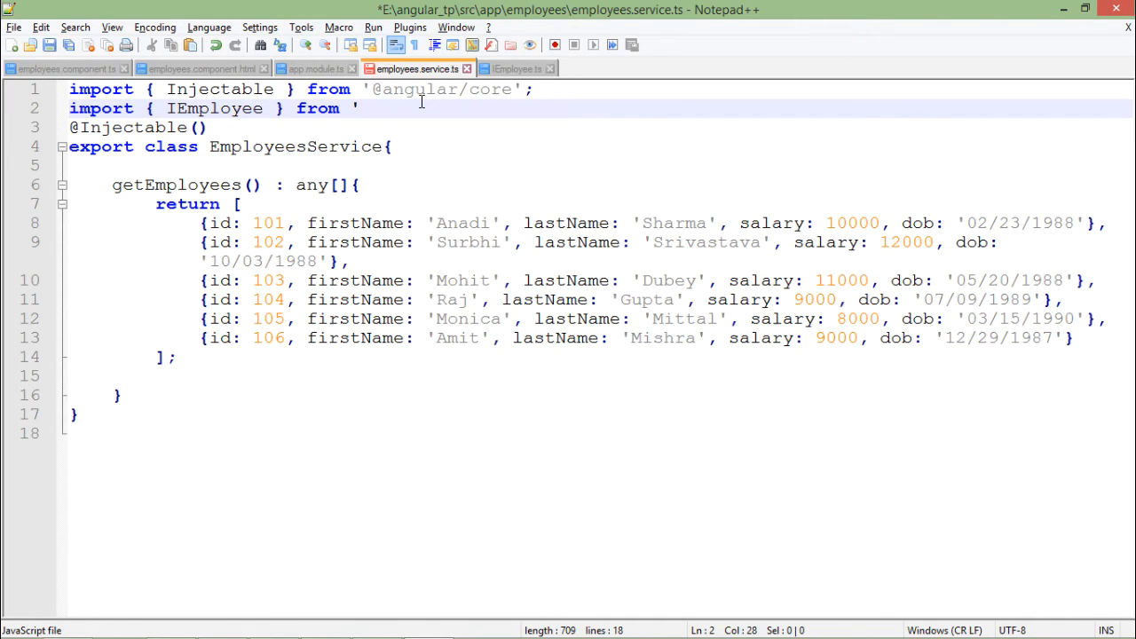
type("./")
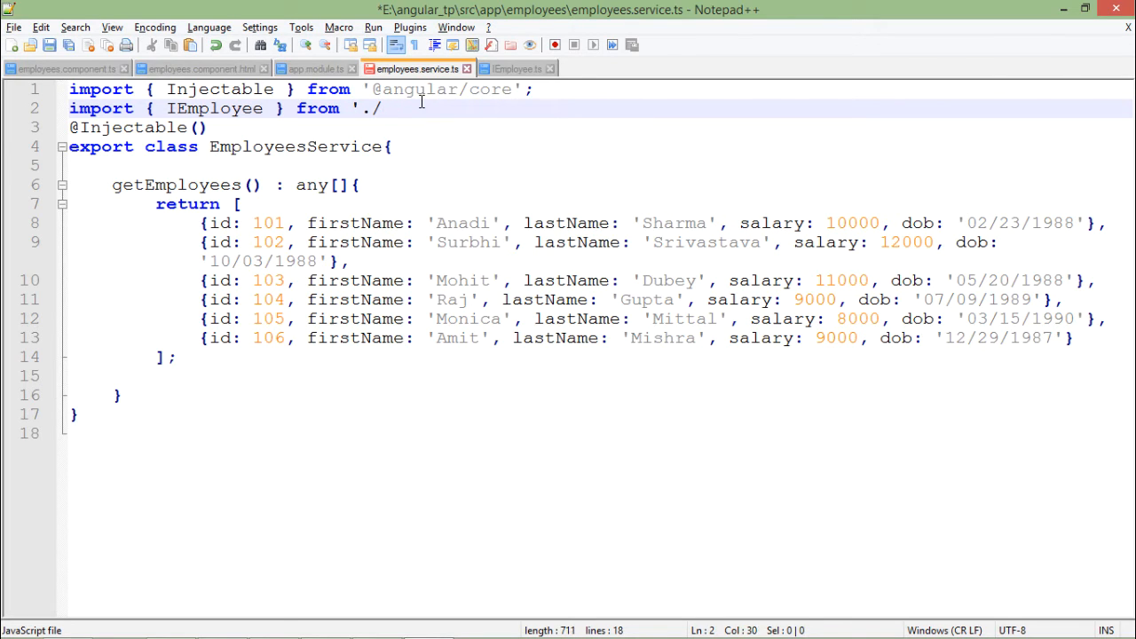
type("IEmployee")
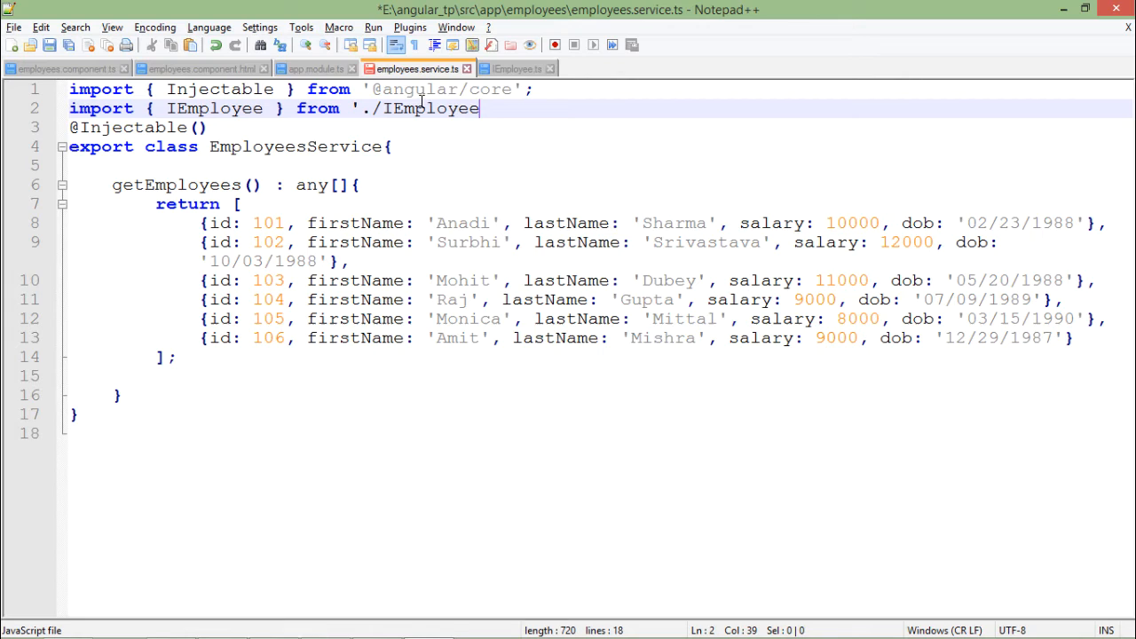
type("'")
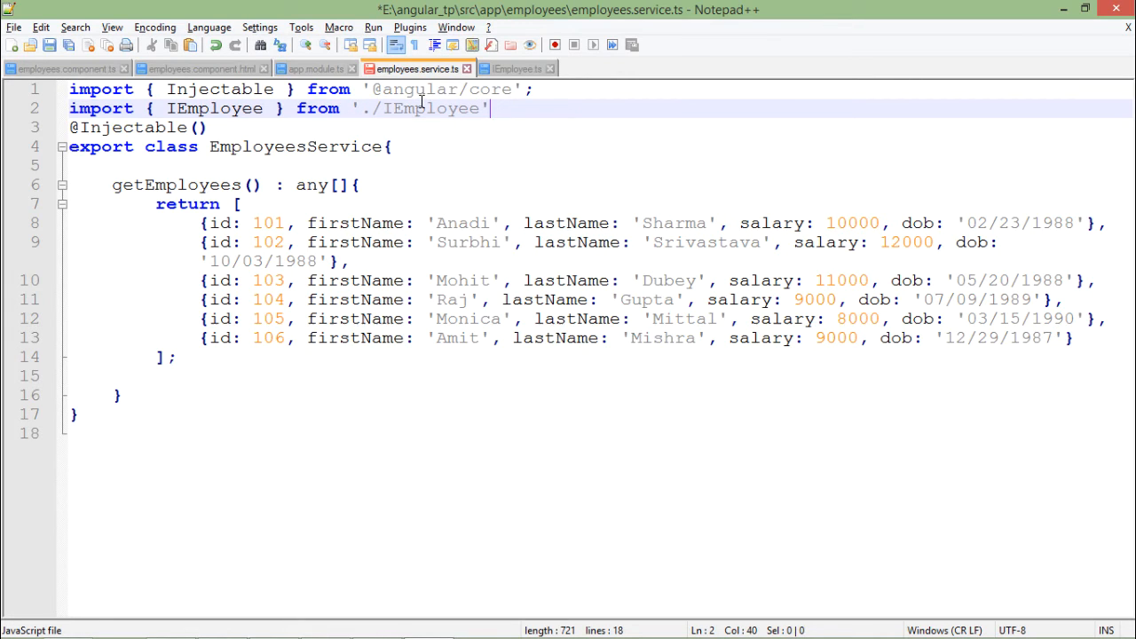
type(";")
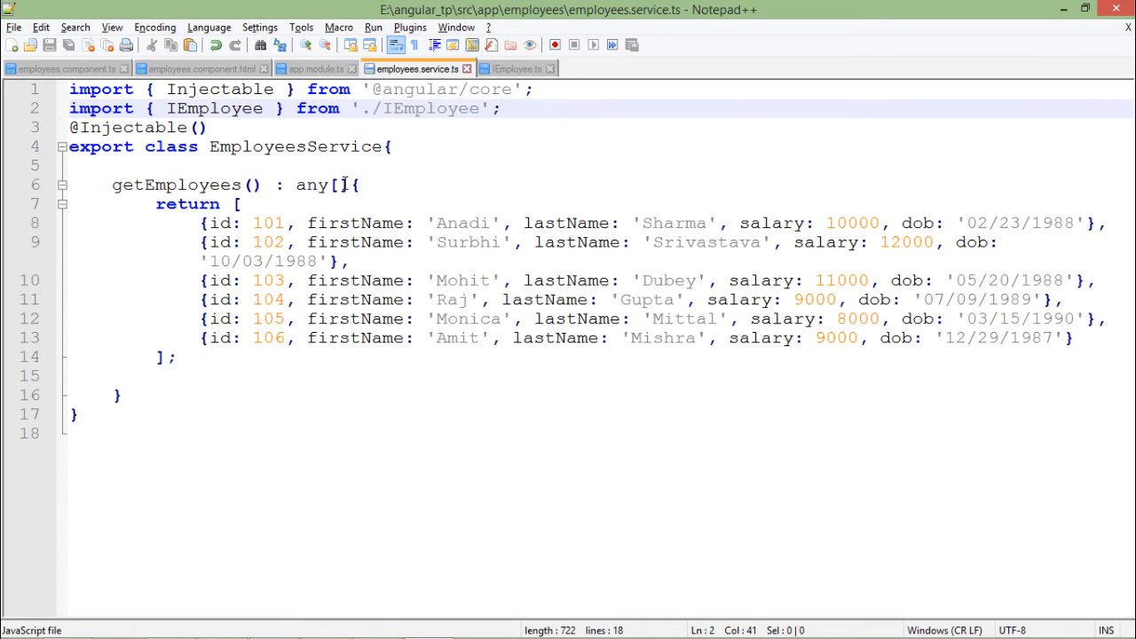
Step: Change getEmployees' return type from any[] to IEmployee[], then move to employees.component.ts
double_click(312, 184)
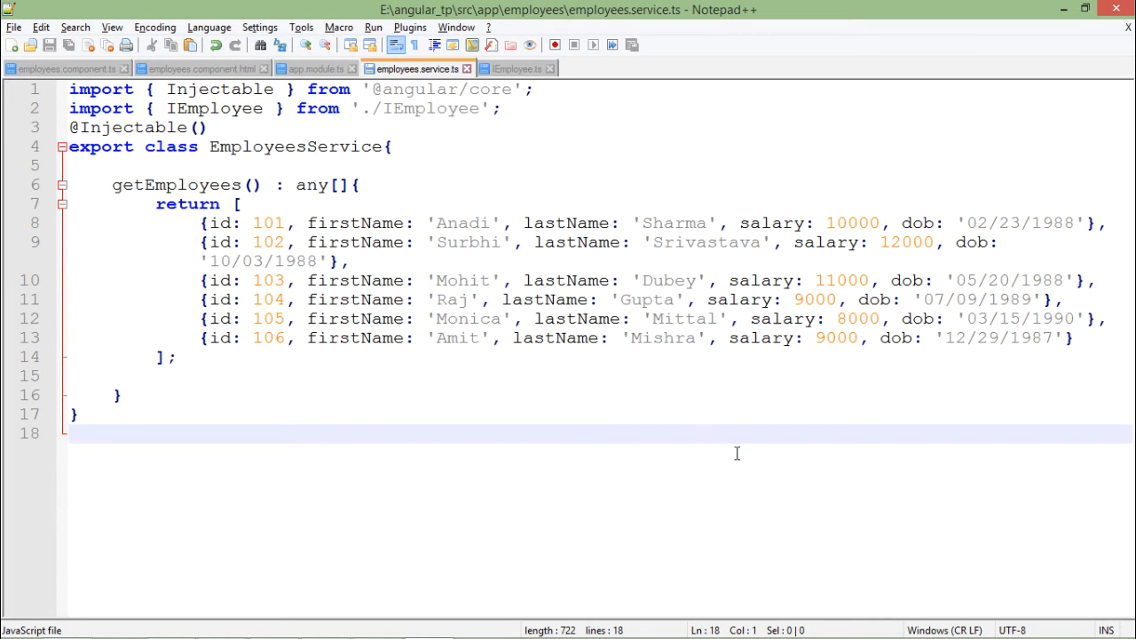
double_click(311, 185)
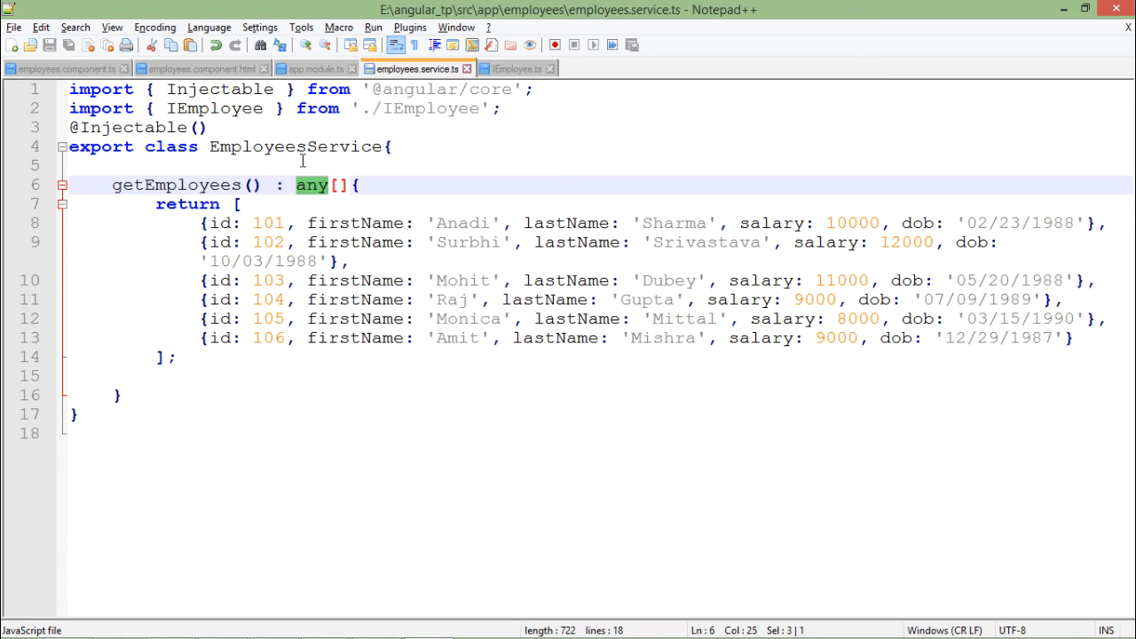
type("IEmployee")
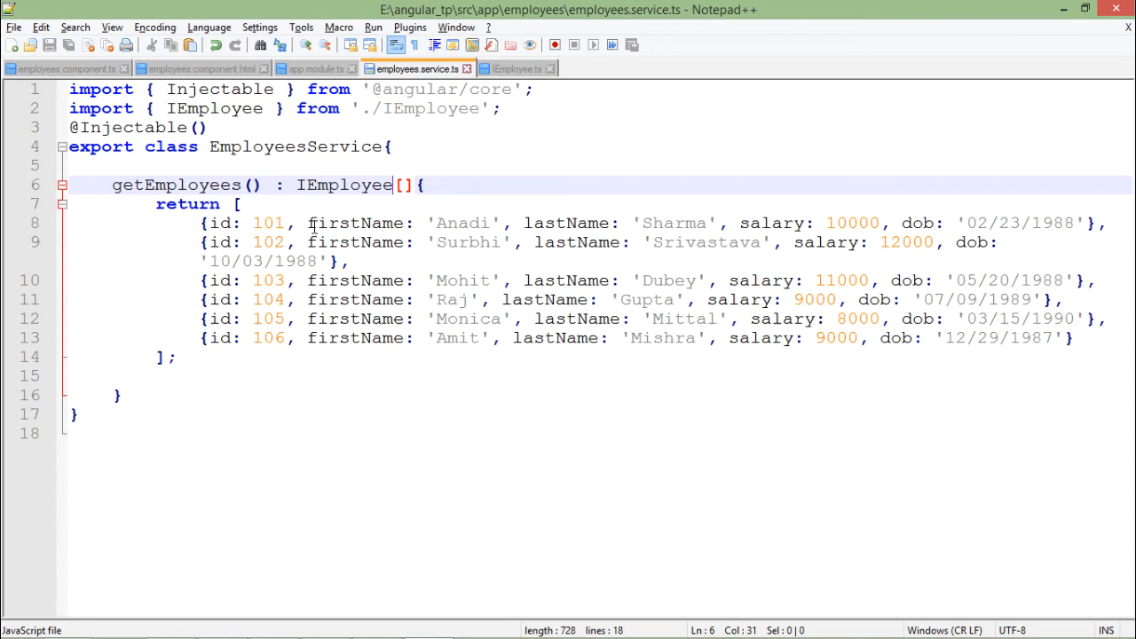
left_click(199, 68)
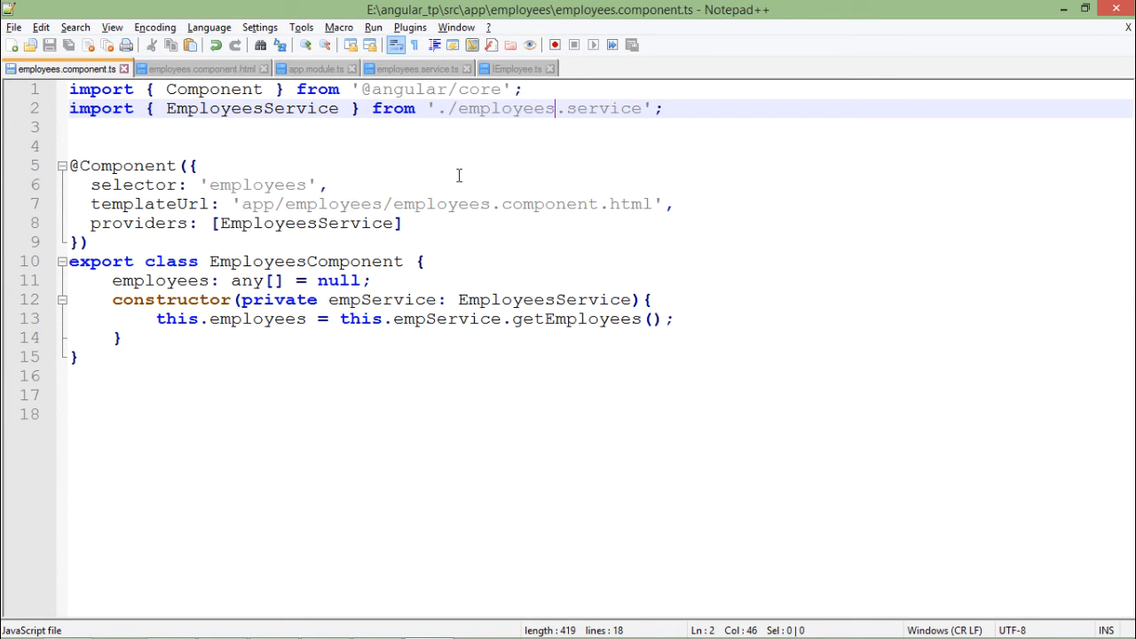
mouse_move(266, 316)
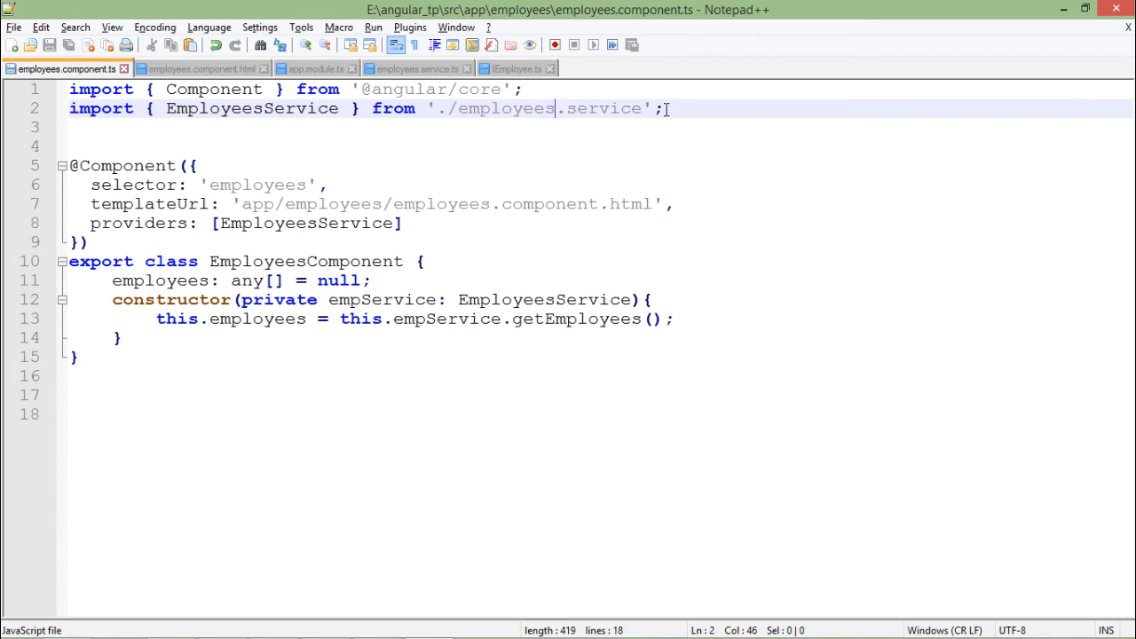
Step: Add import { IEmployee } from './IEmployee'; on line 3 of employees.component.ts
left_click(417, 68)
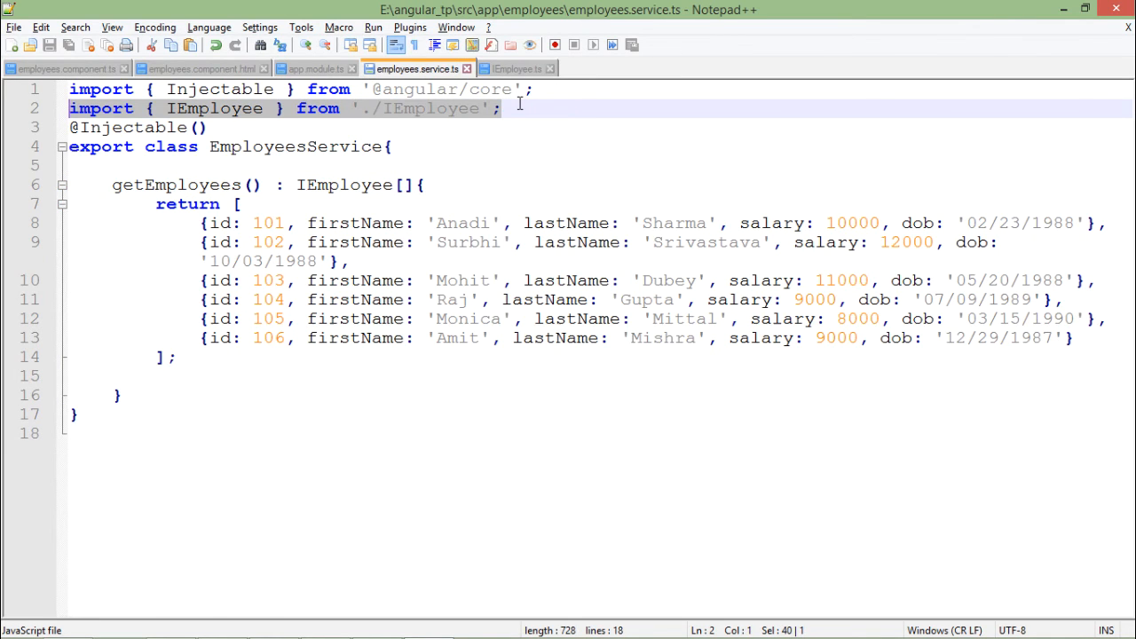
left_click(62, 67)
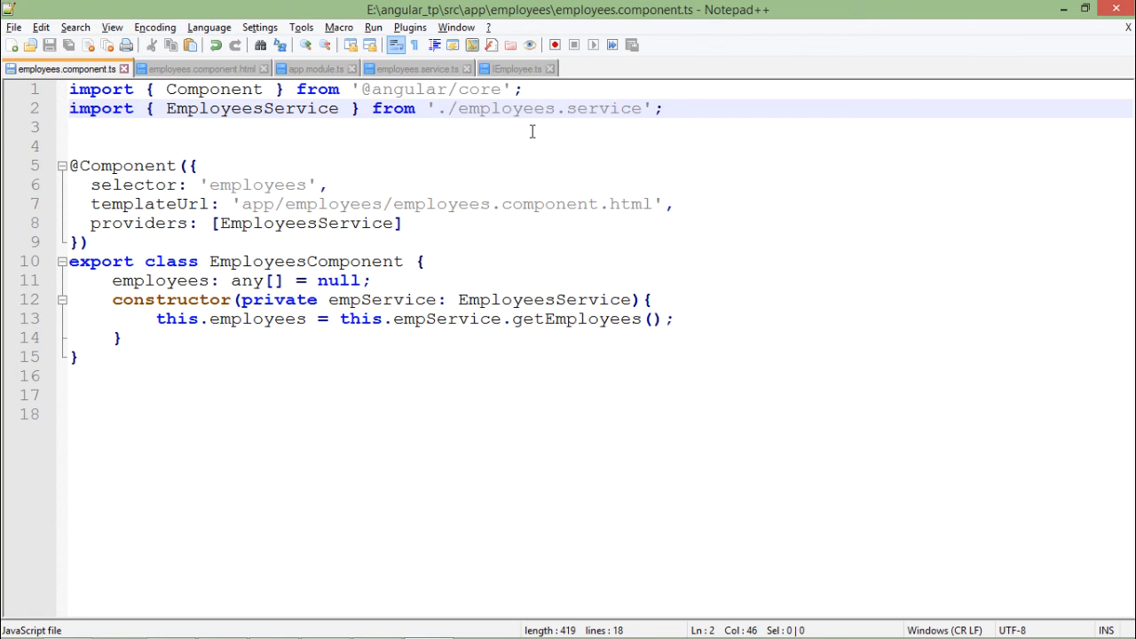
type("import { IEmployee } from './IEmployee';")
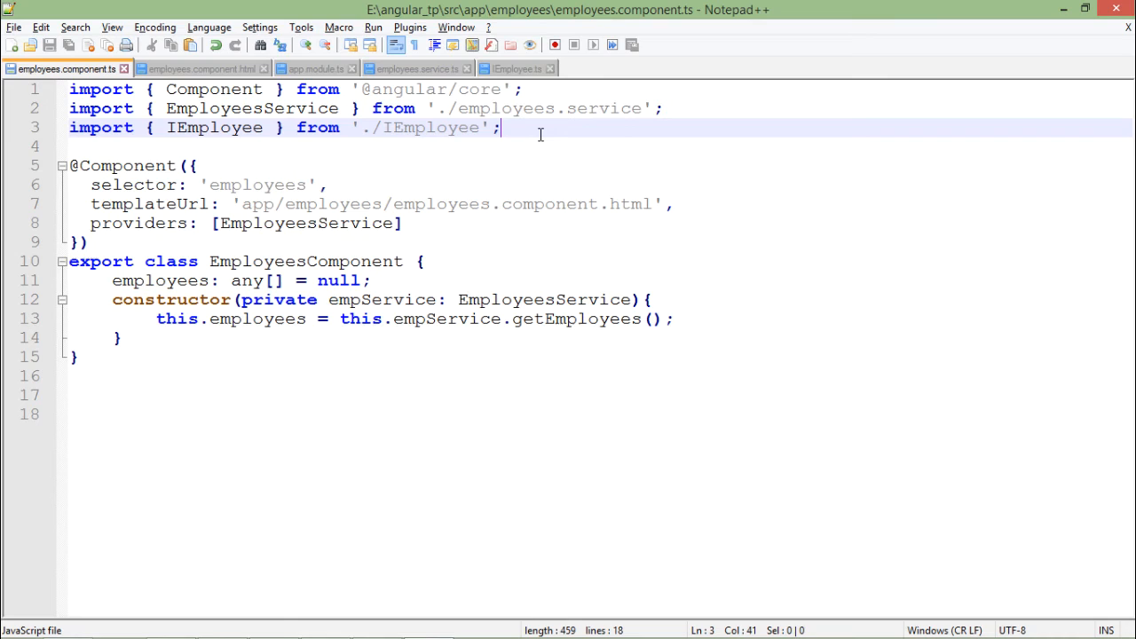
mouse_move(410, 171)
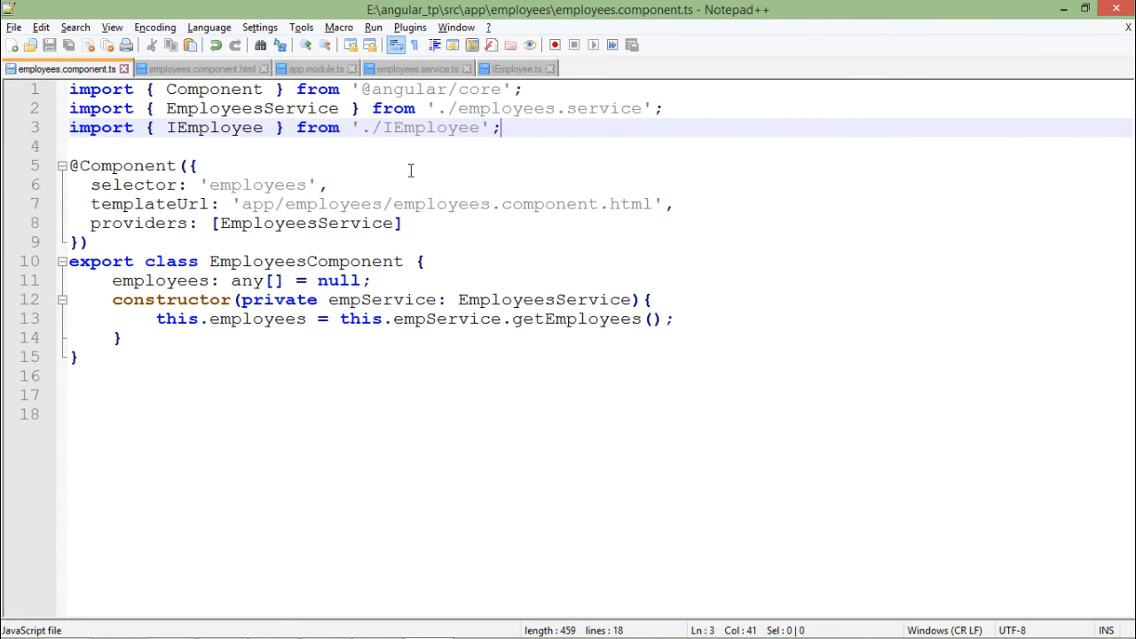
mouse_move(504, 237)
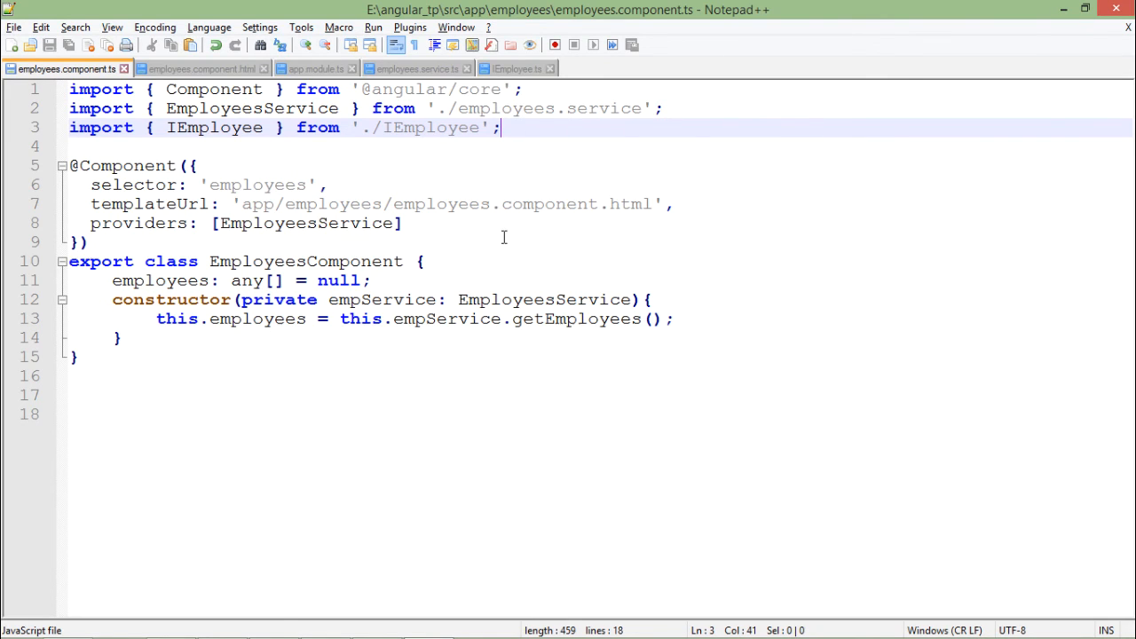
mouse_move(253, 280)
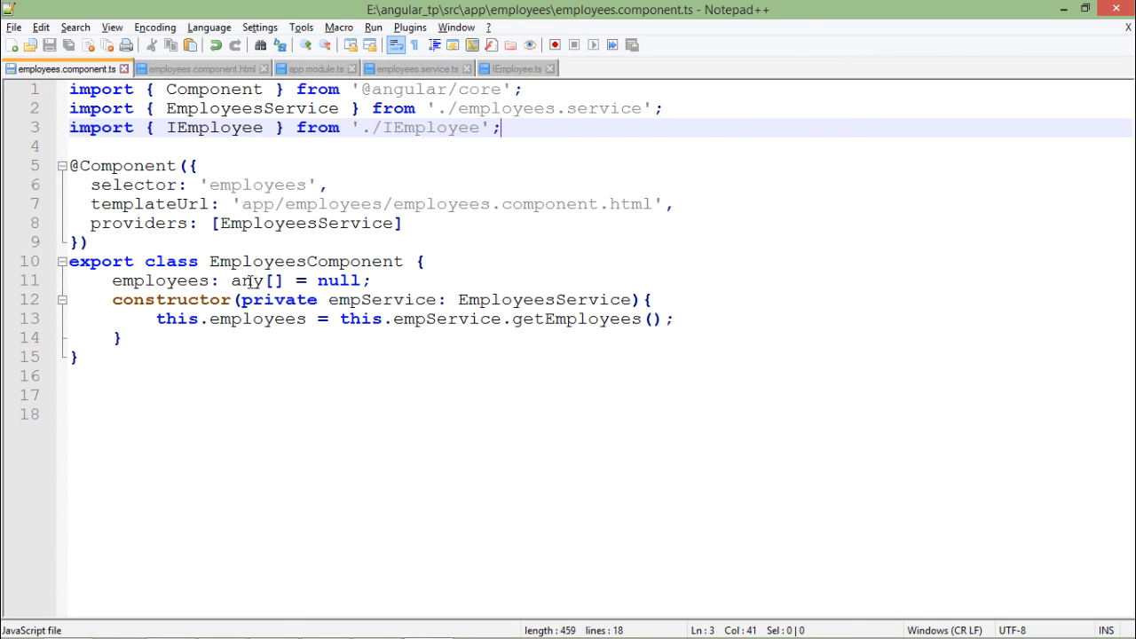
Step: Retype the employees property as IEmployee[] = null, then return to employees.service.ts
type("IEmployee")
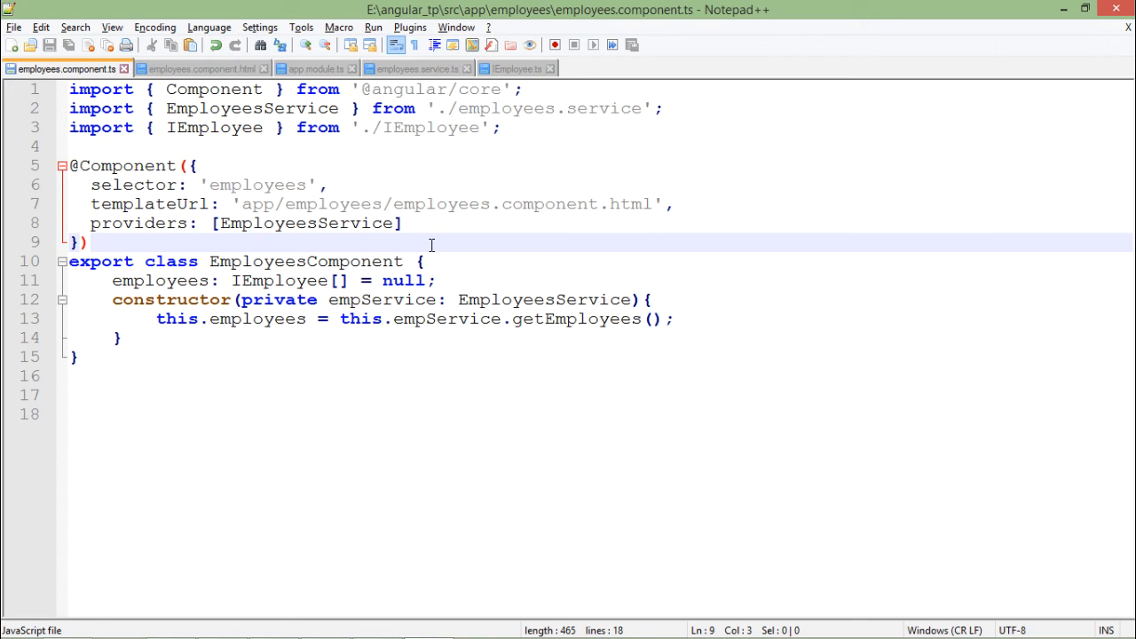
mouse_move(368, 167)
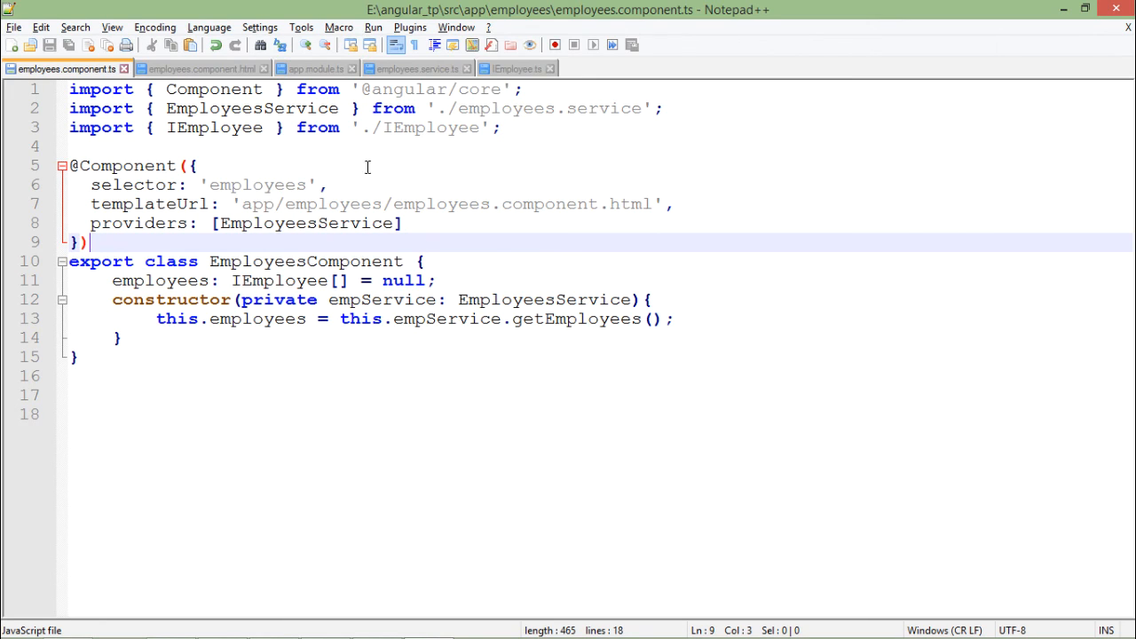
left_click(417, 67)
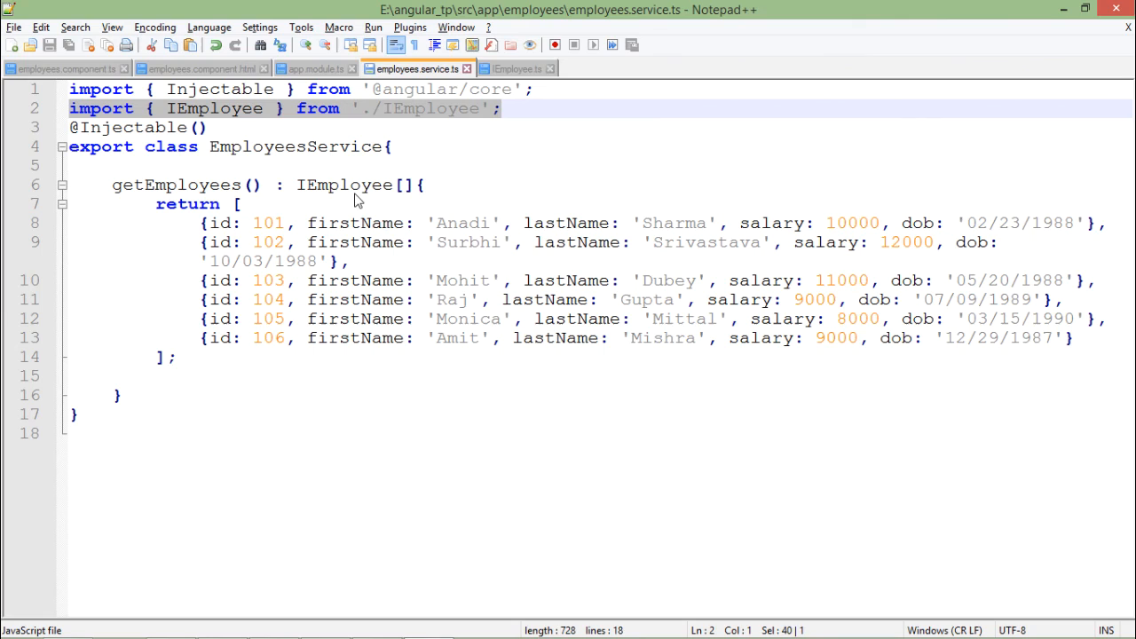
mouse_move(346, 216)
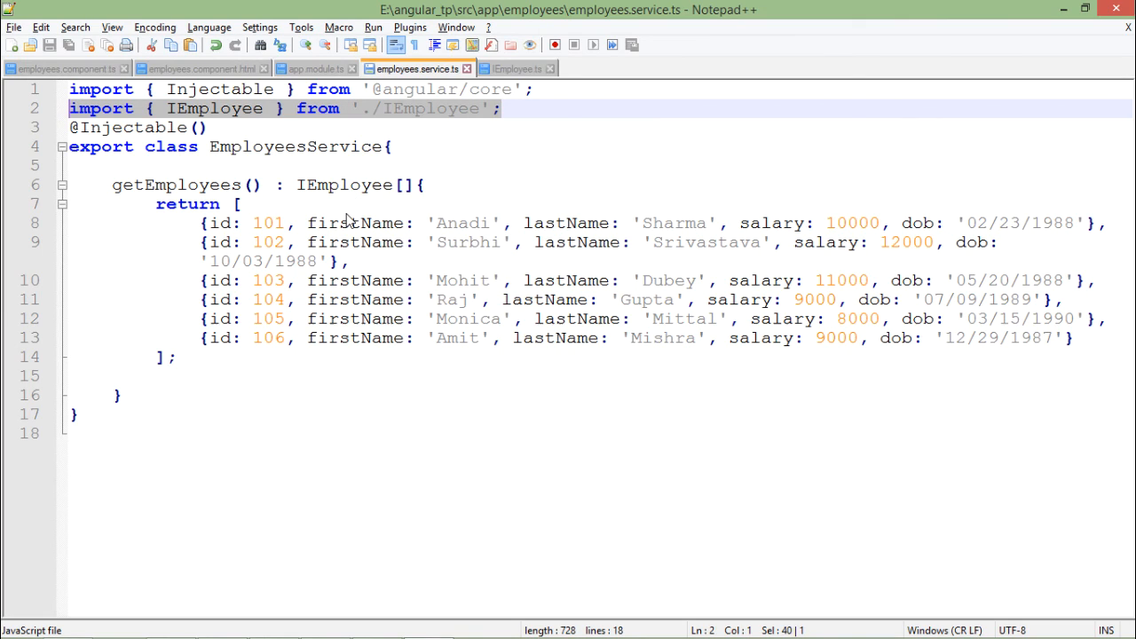